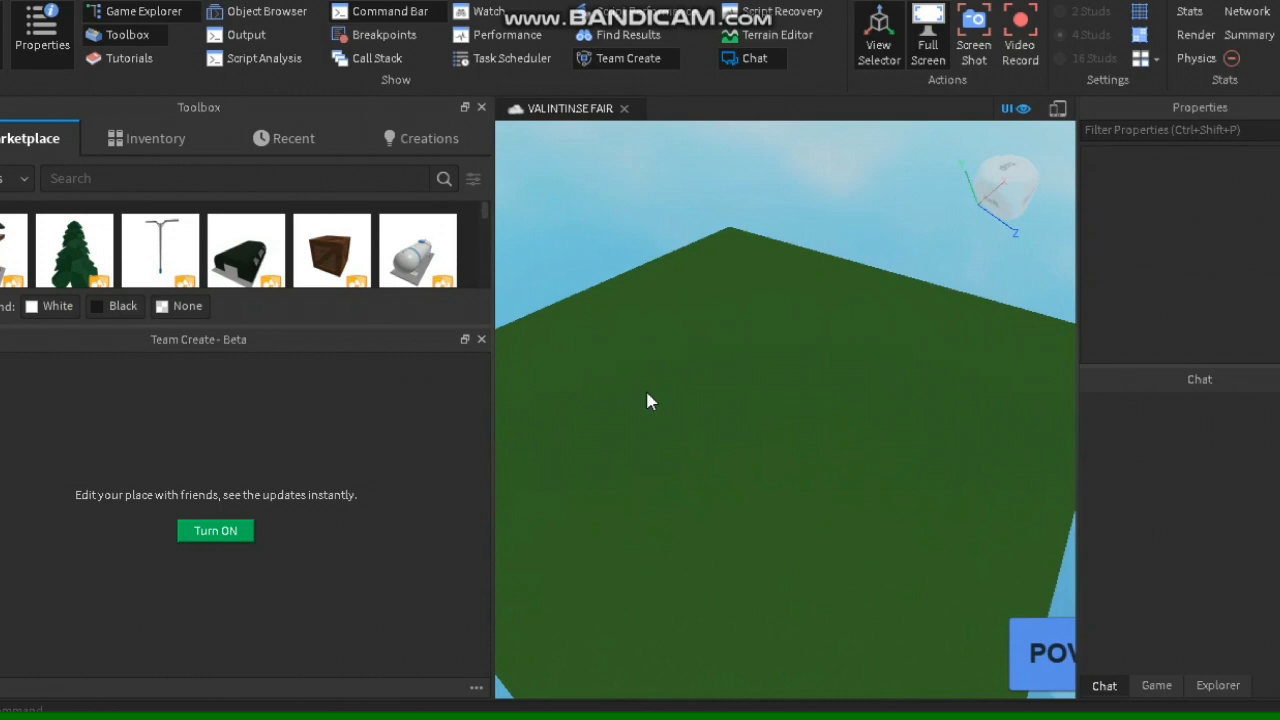
pyautogui.moveTo(724, 512)
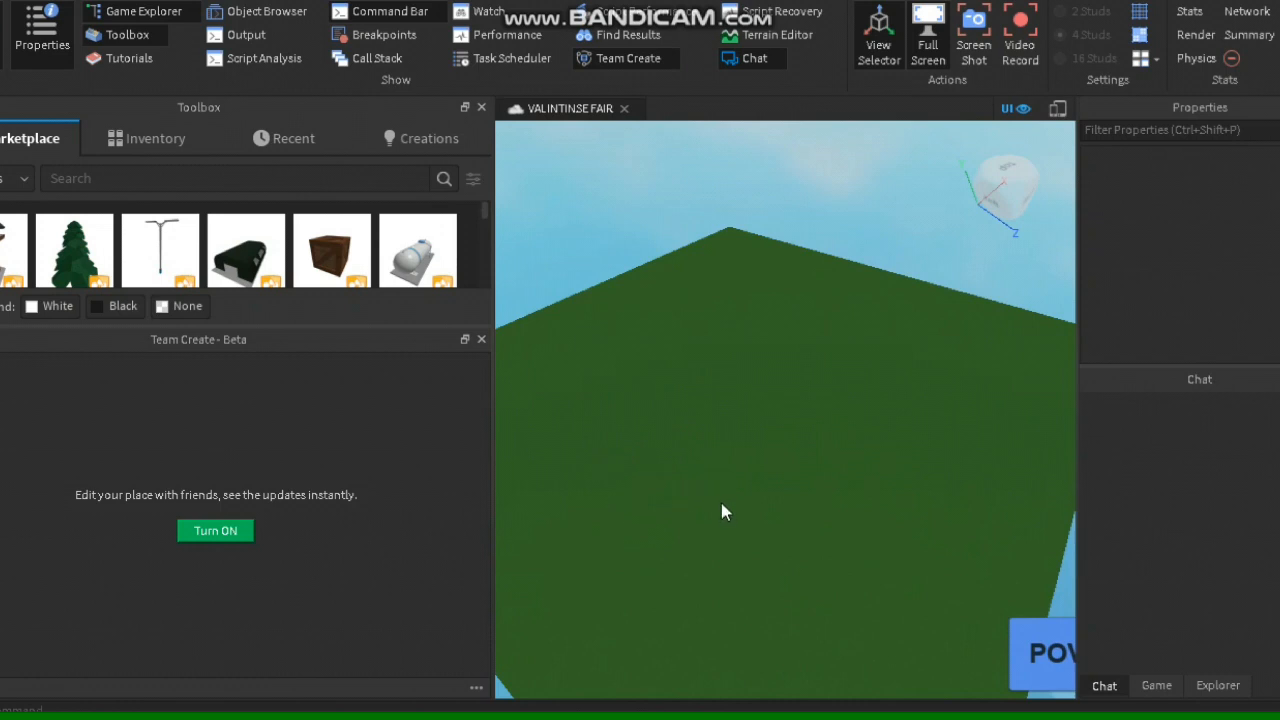
pyautogui.moveTo(584, 608)
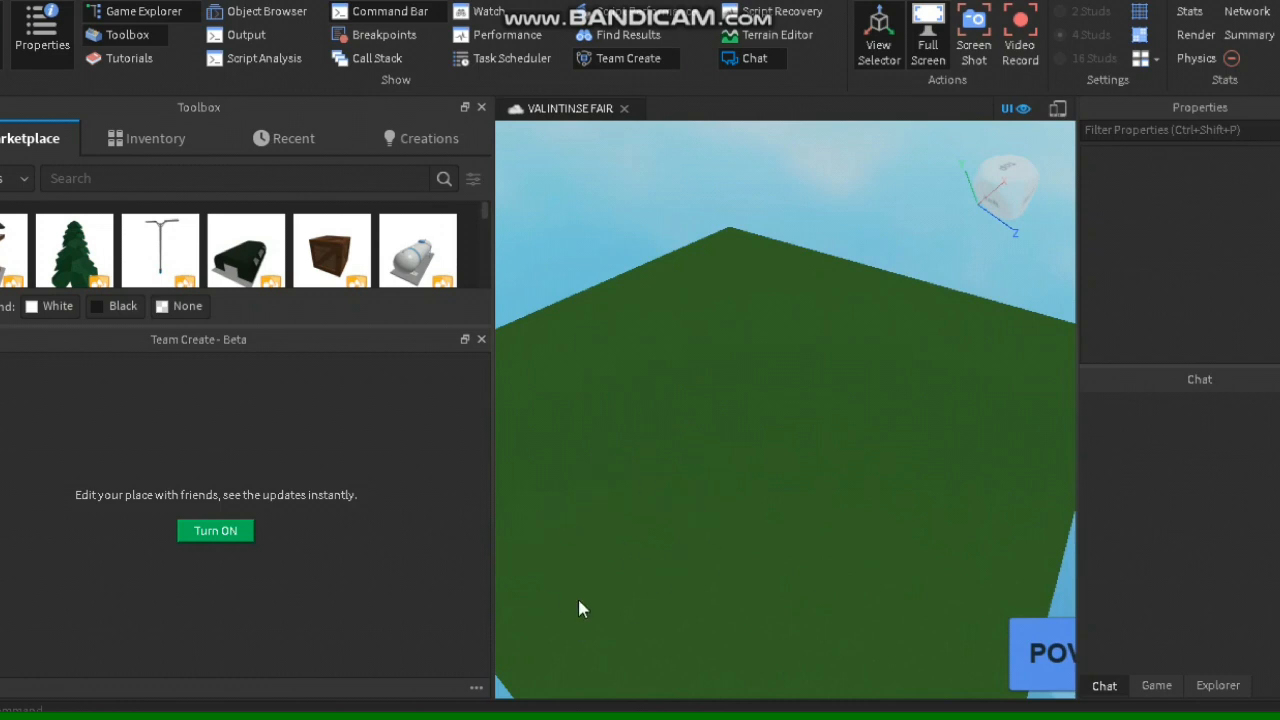